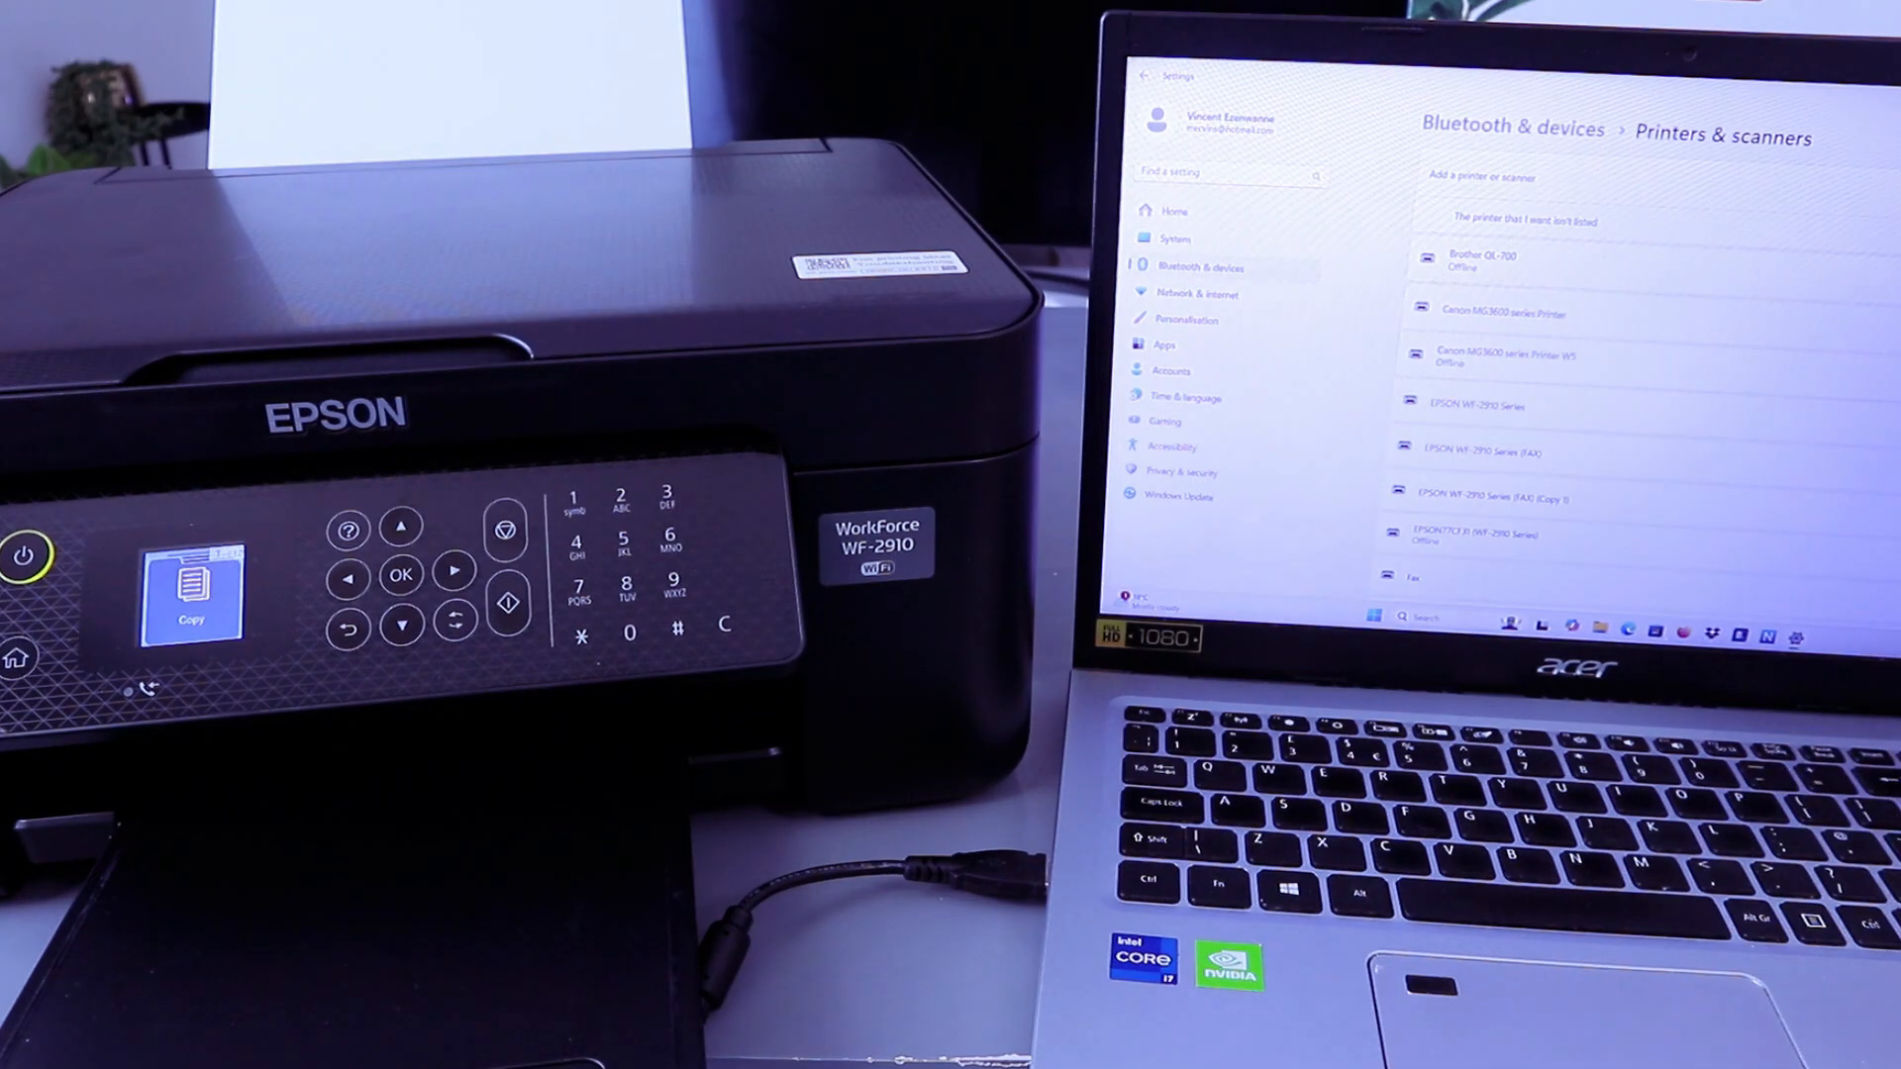
Open the recent PDF from Downloads in Edge
click(1479, 404)
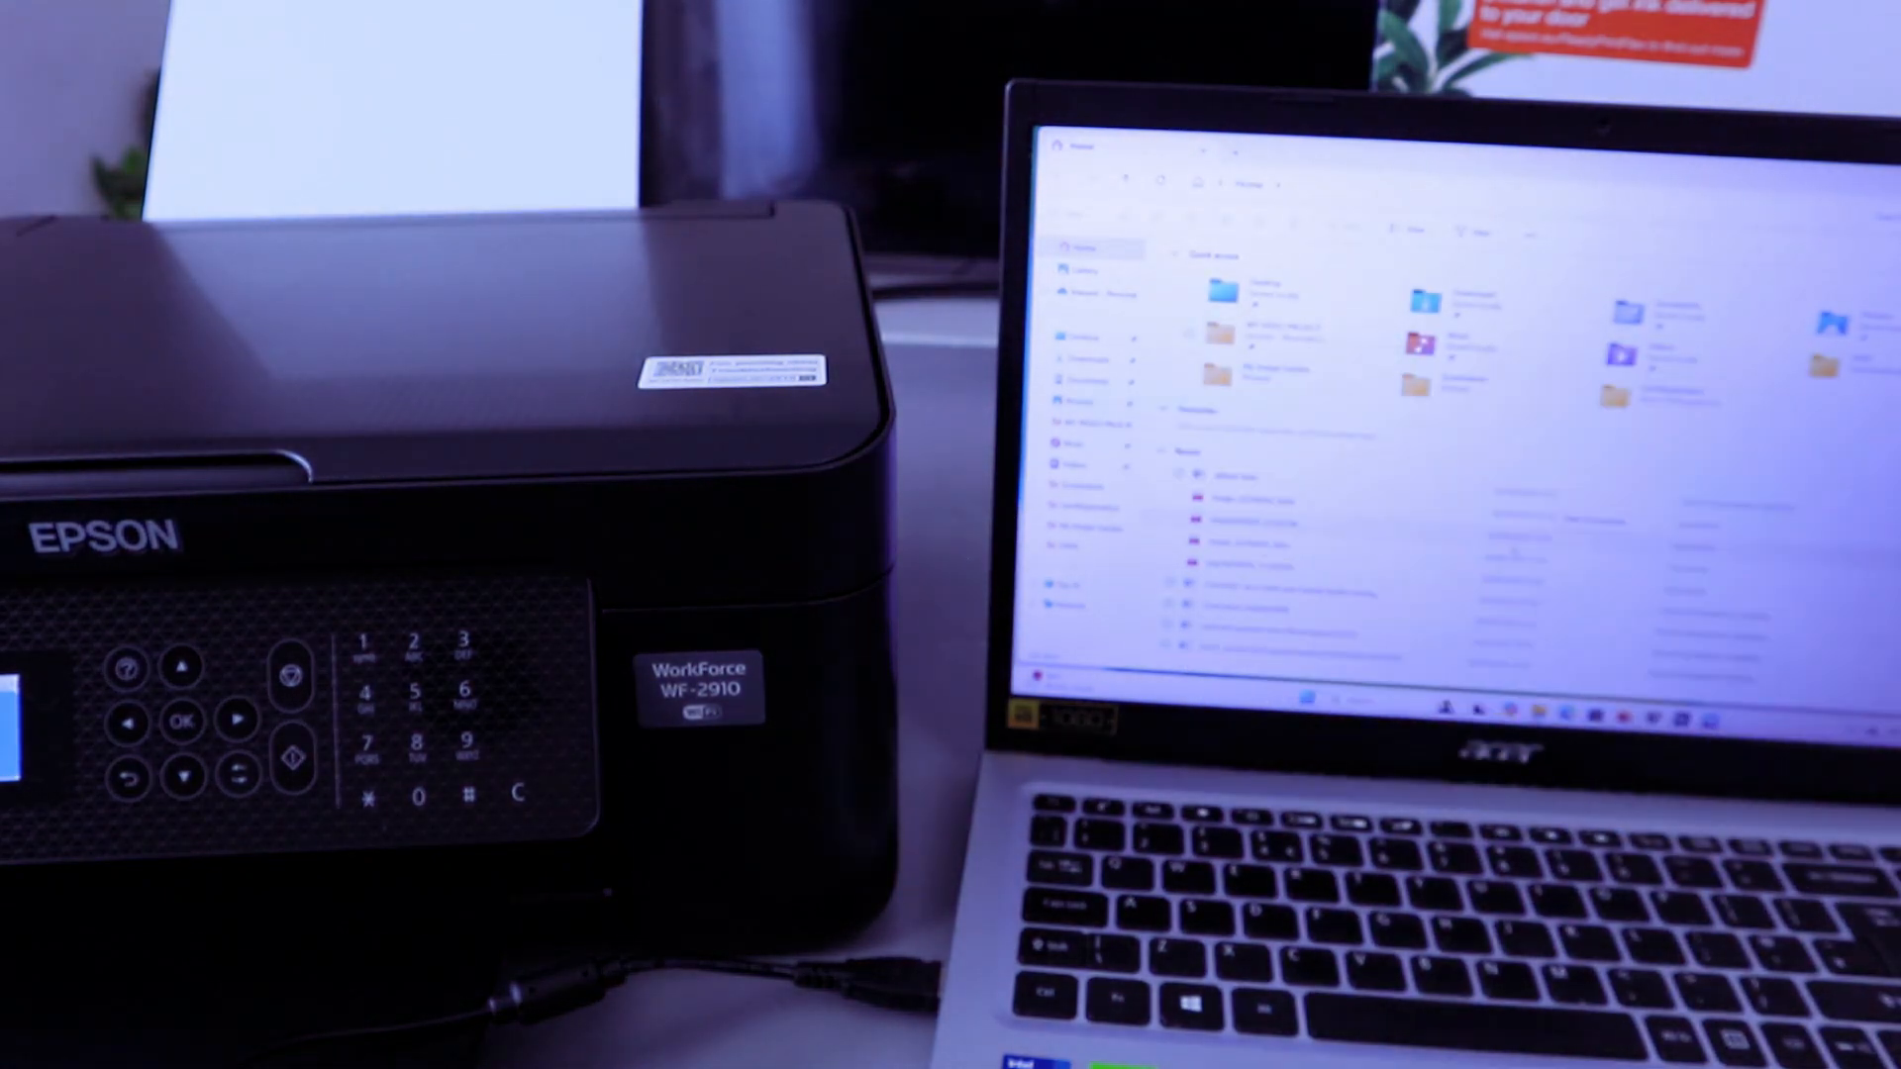
click(1079, 361)
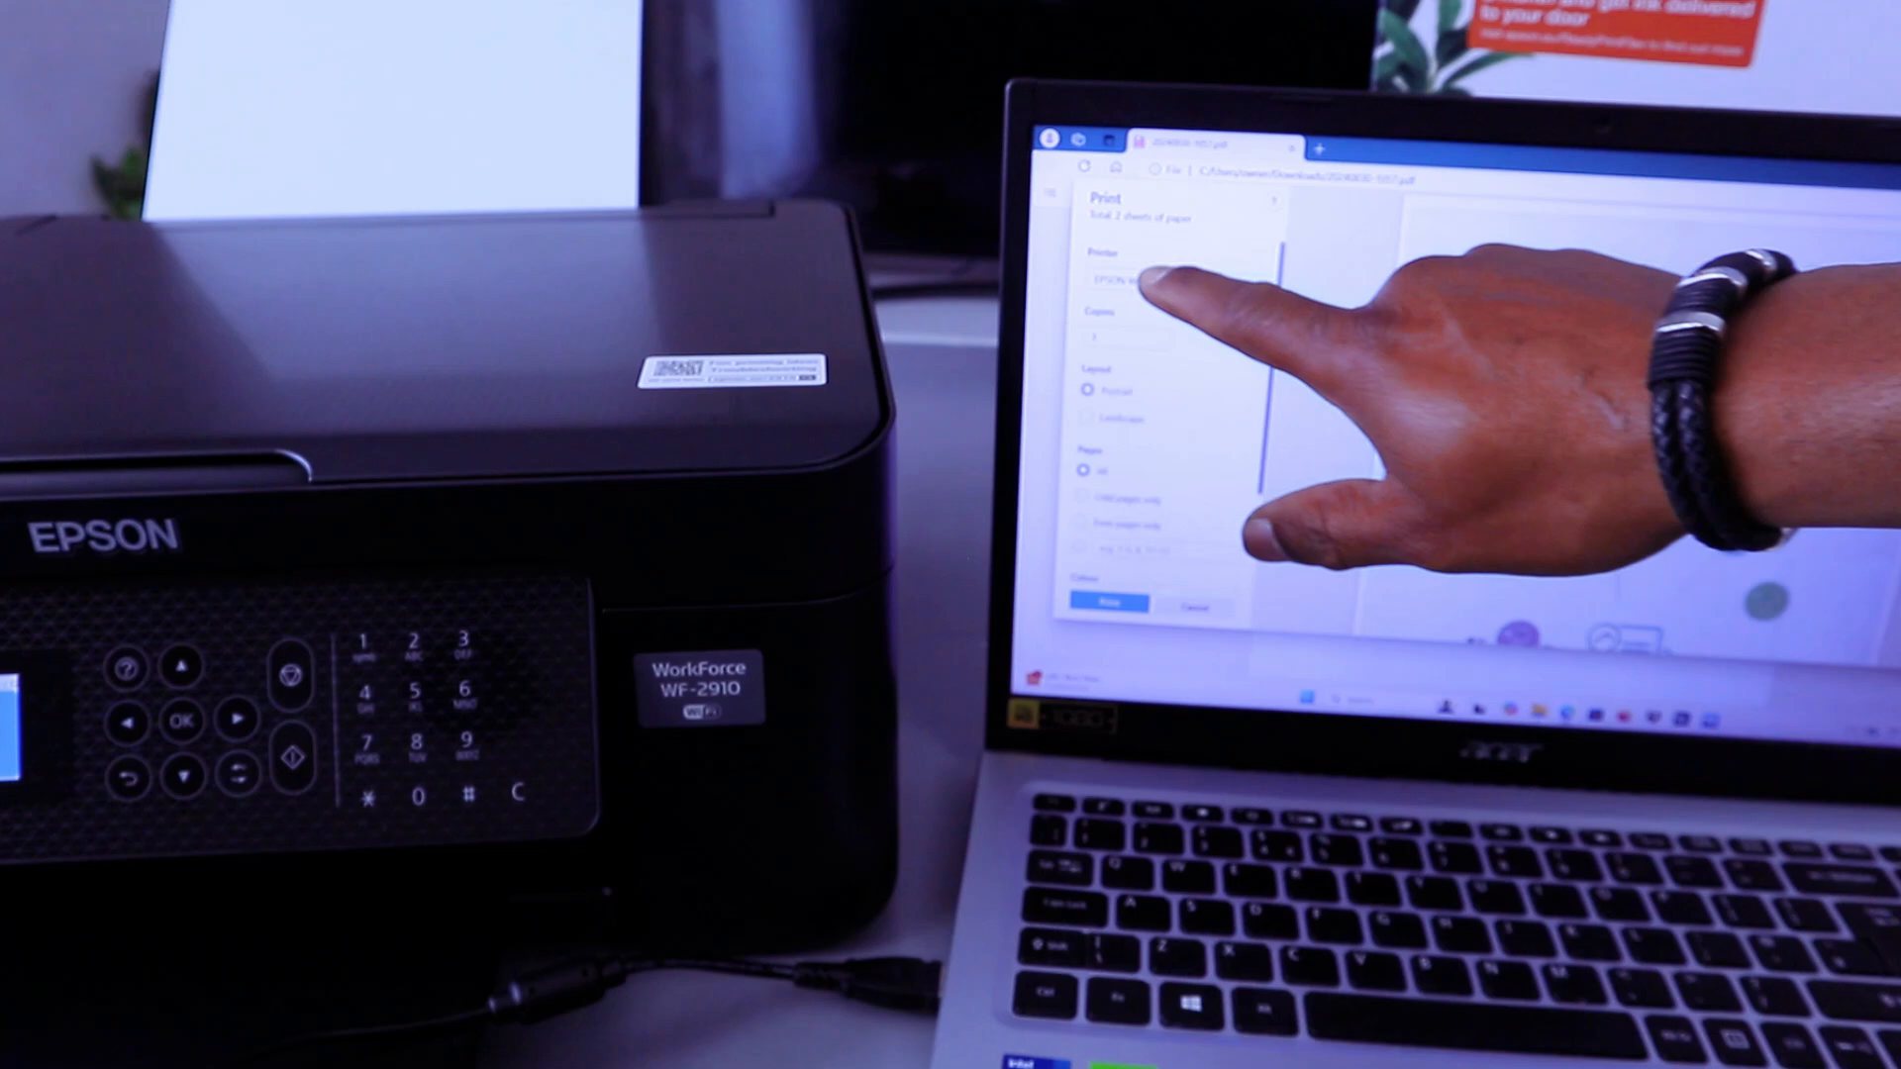
Choose the EPSON WF-2910 Series as the printer for the PDF
click(1173, 281)
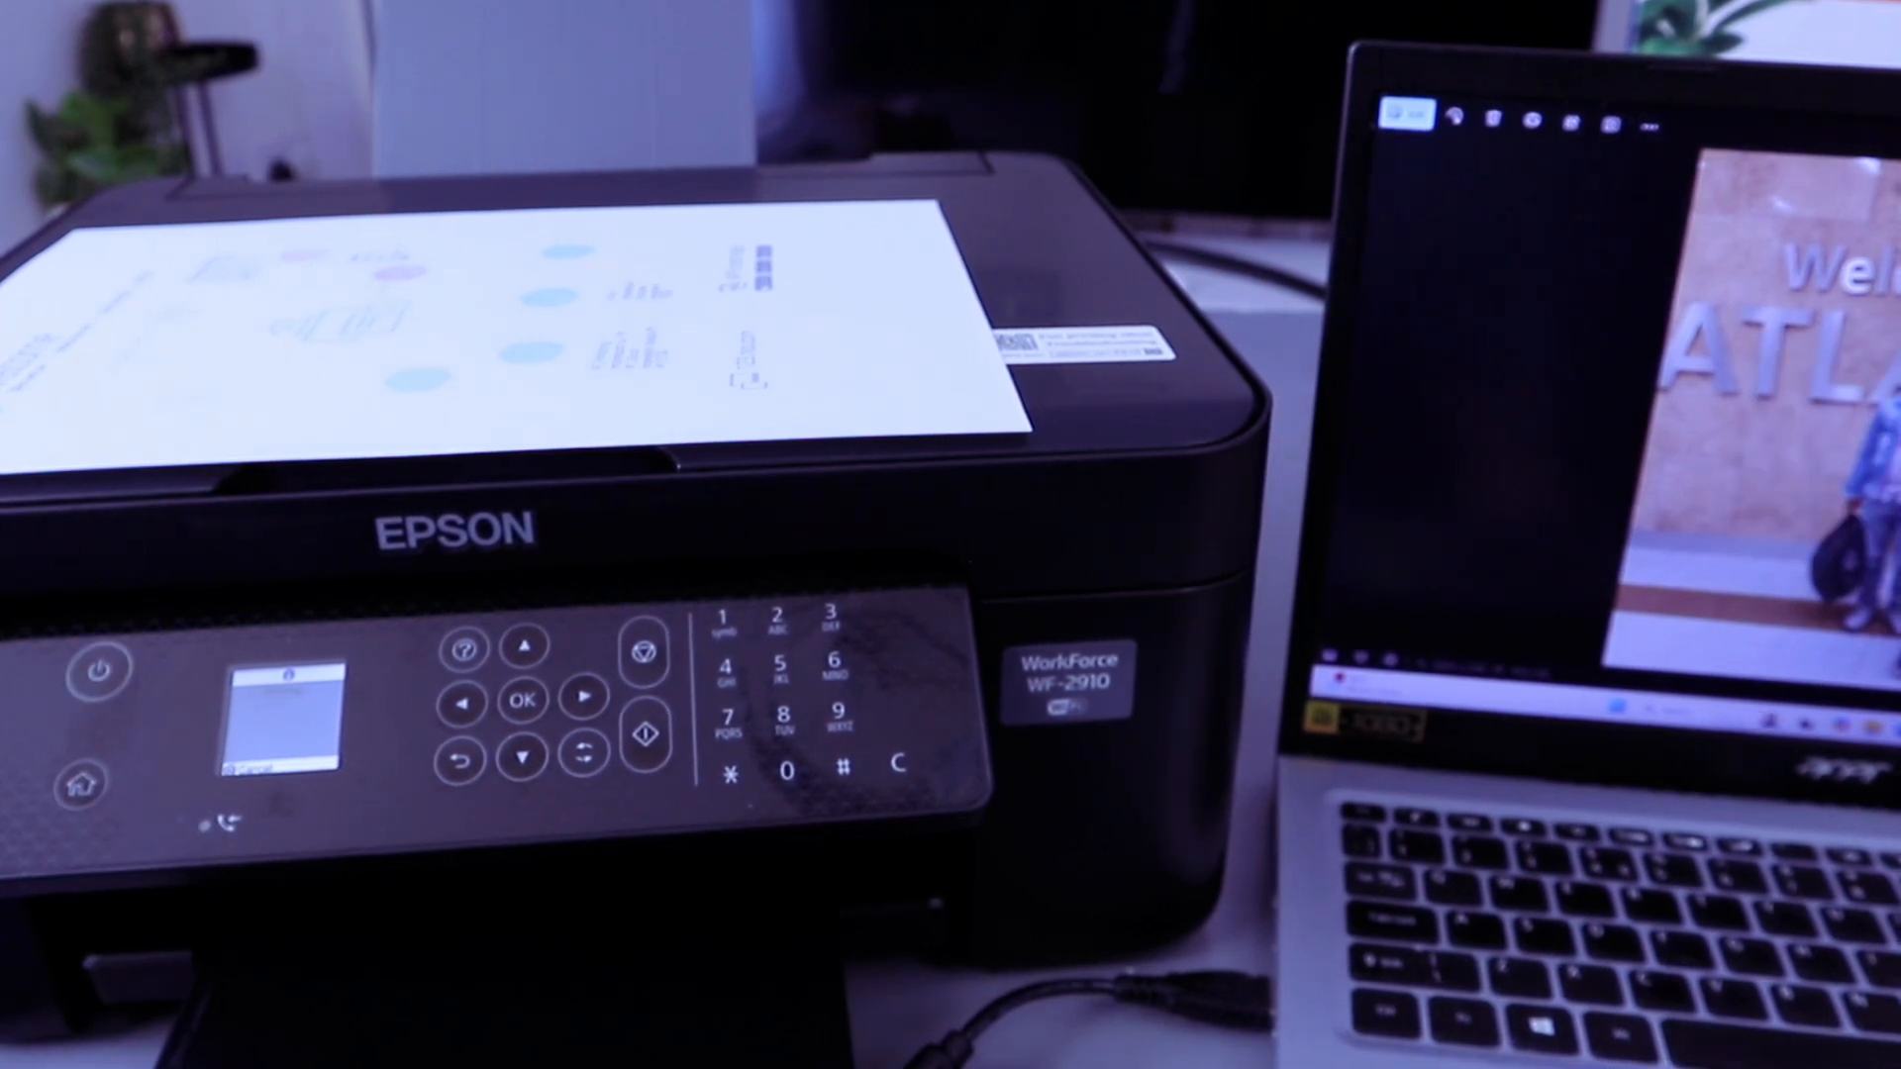
Print the 'Welcome to Atlanta' photo on the Epson WF-2910 and wait for it to eject
click(97, 670)
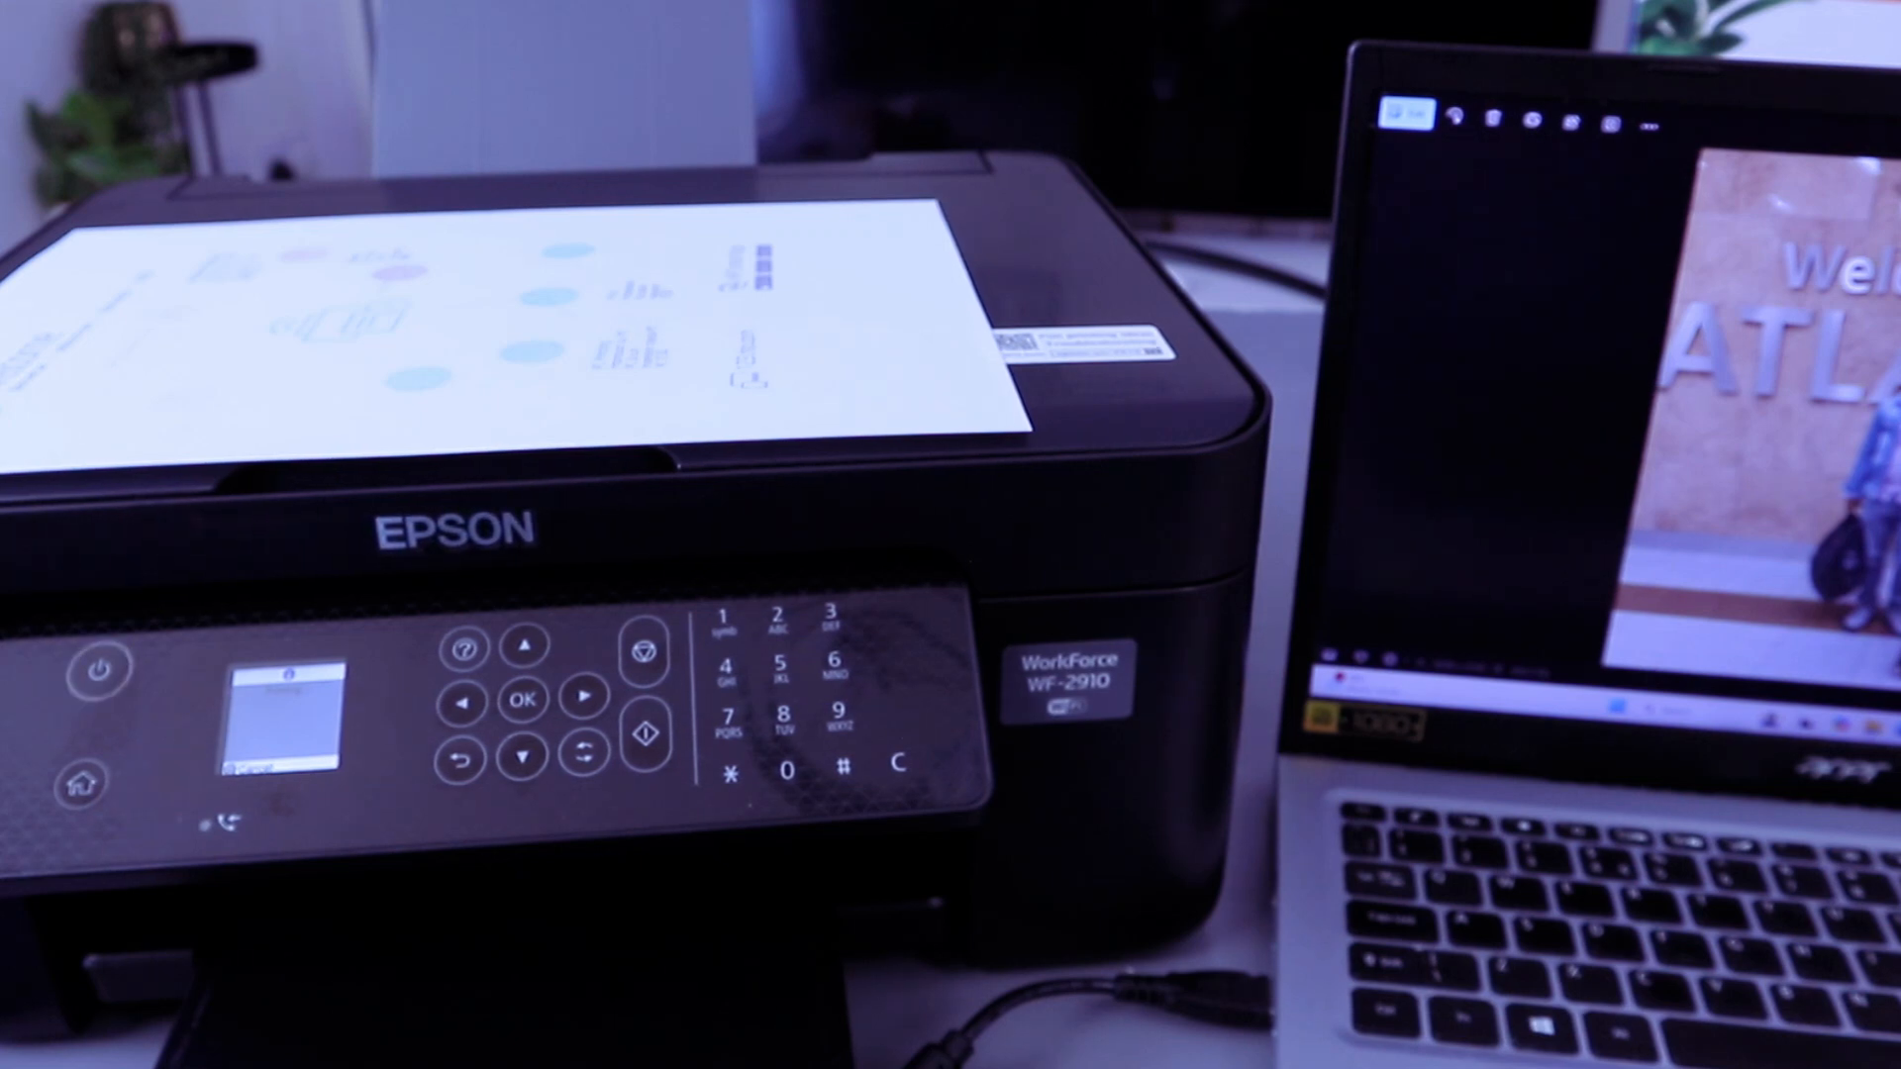
click(97, 669)
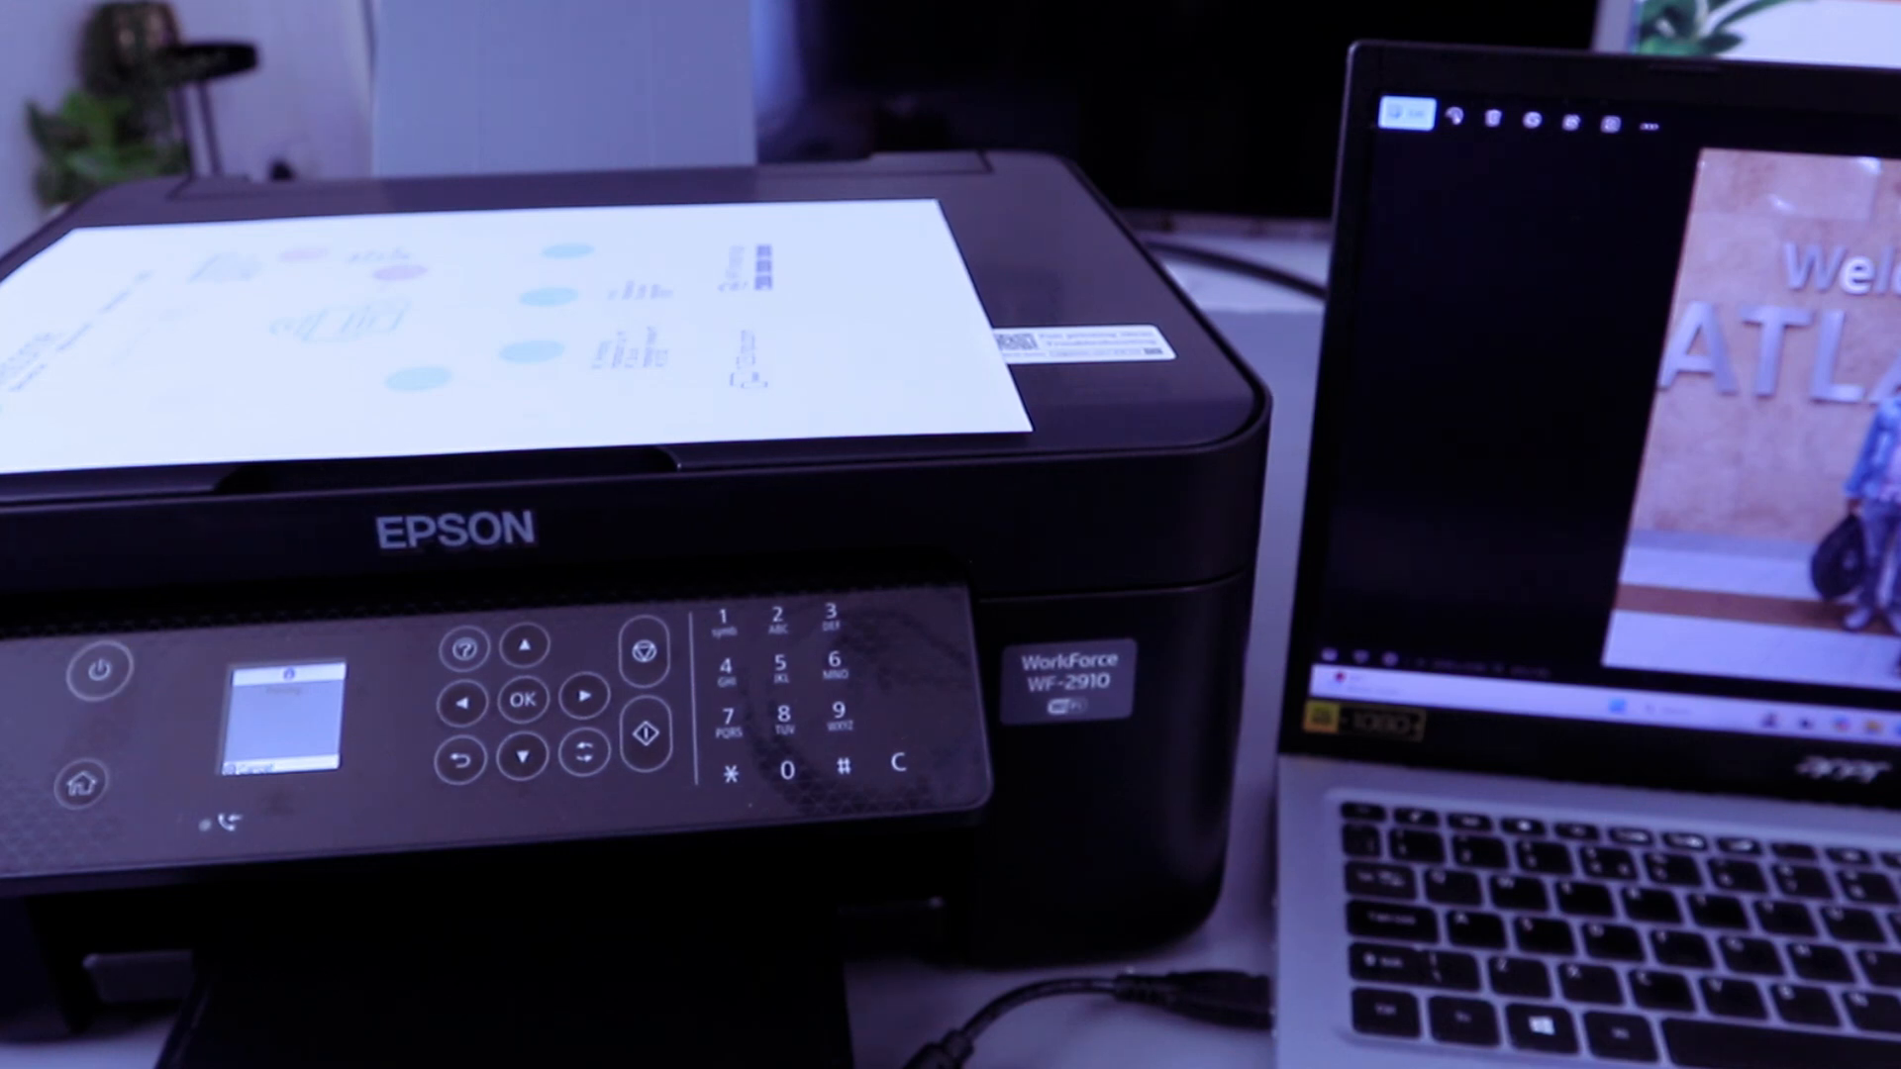
click(98, 670)
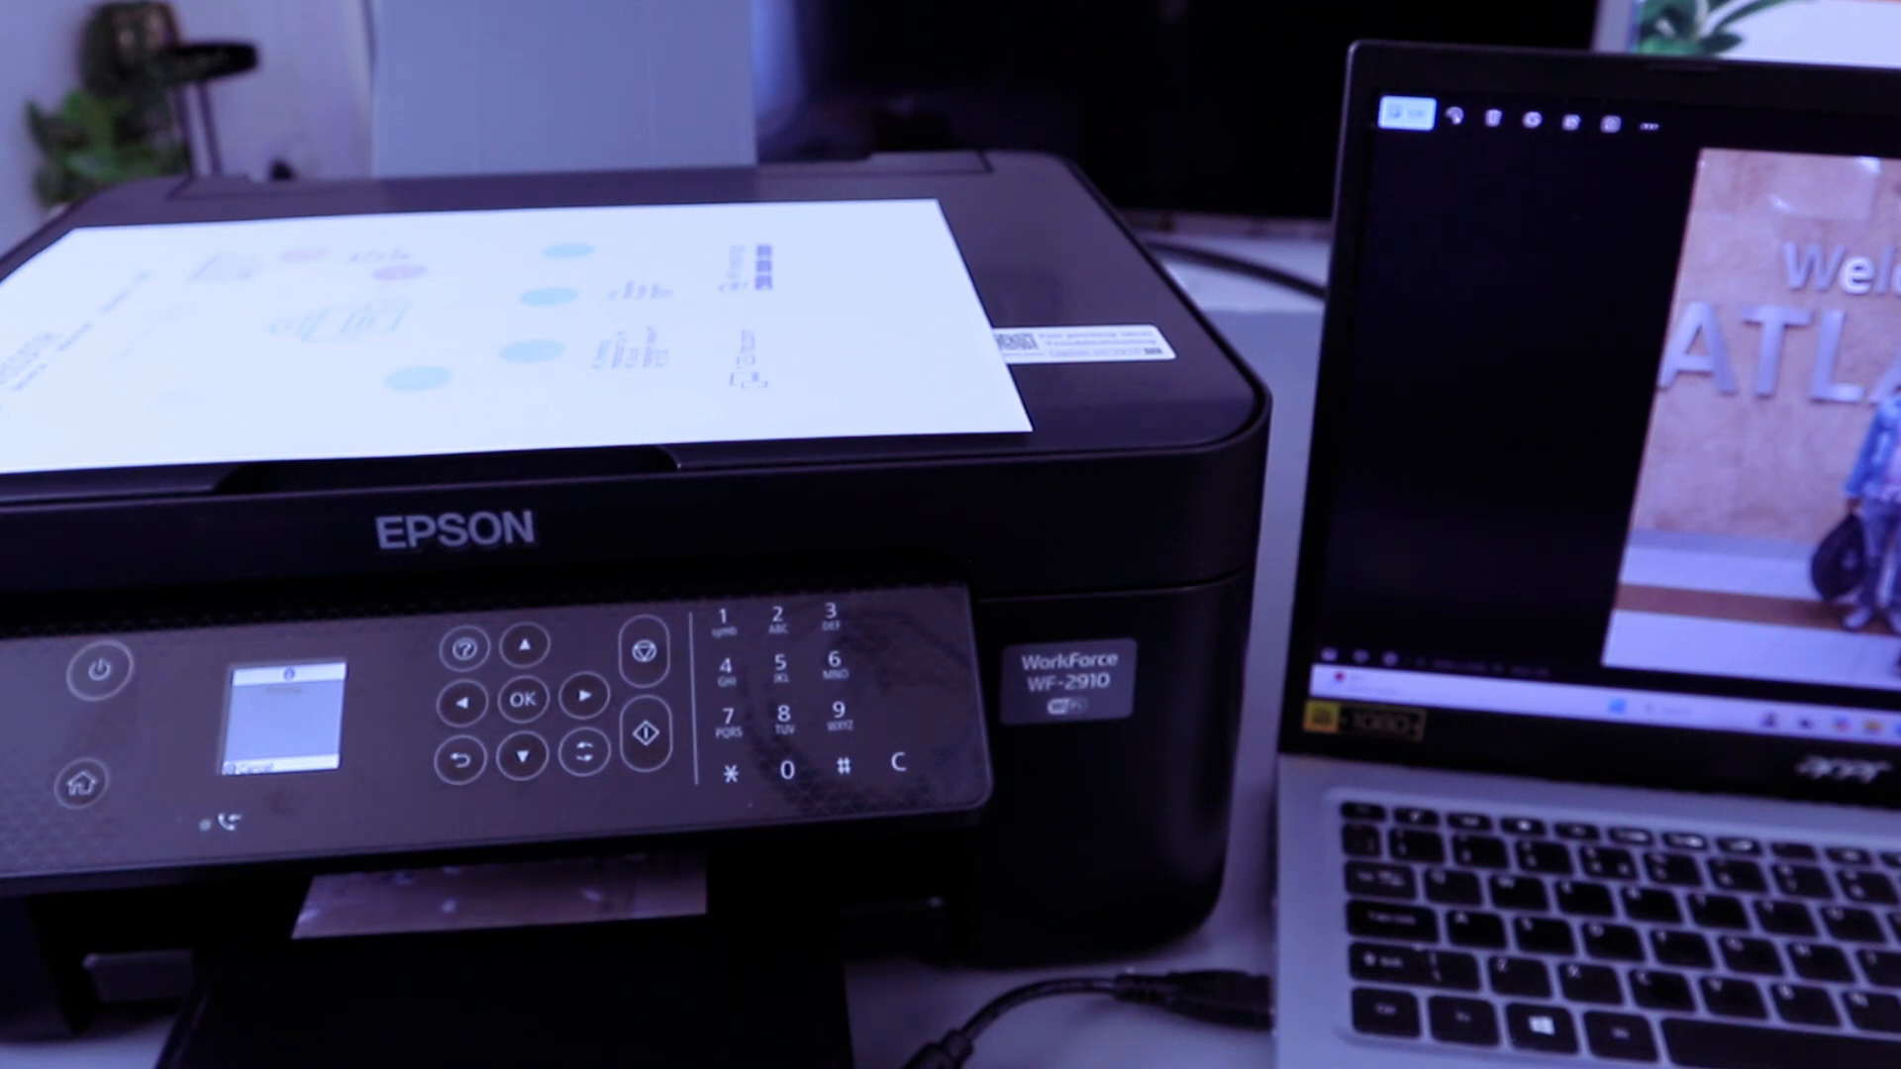
click(99, 670)
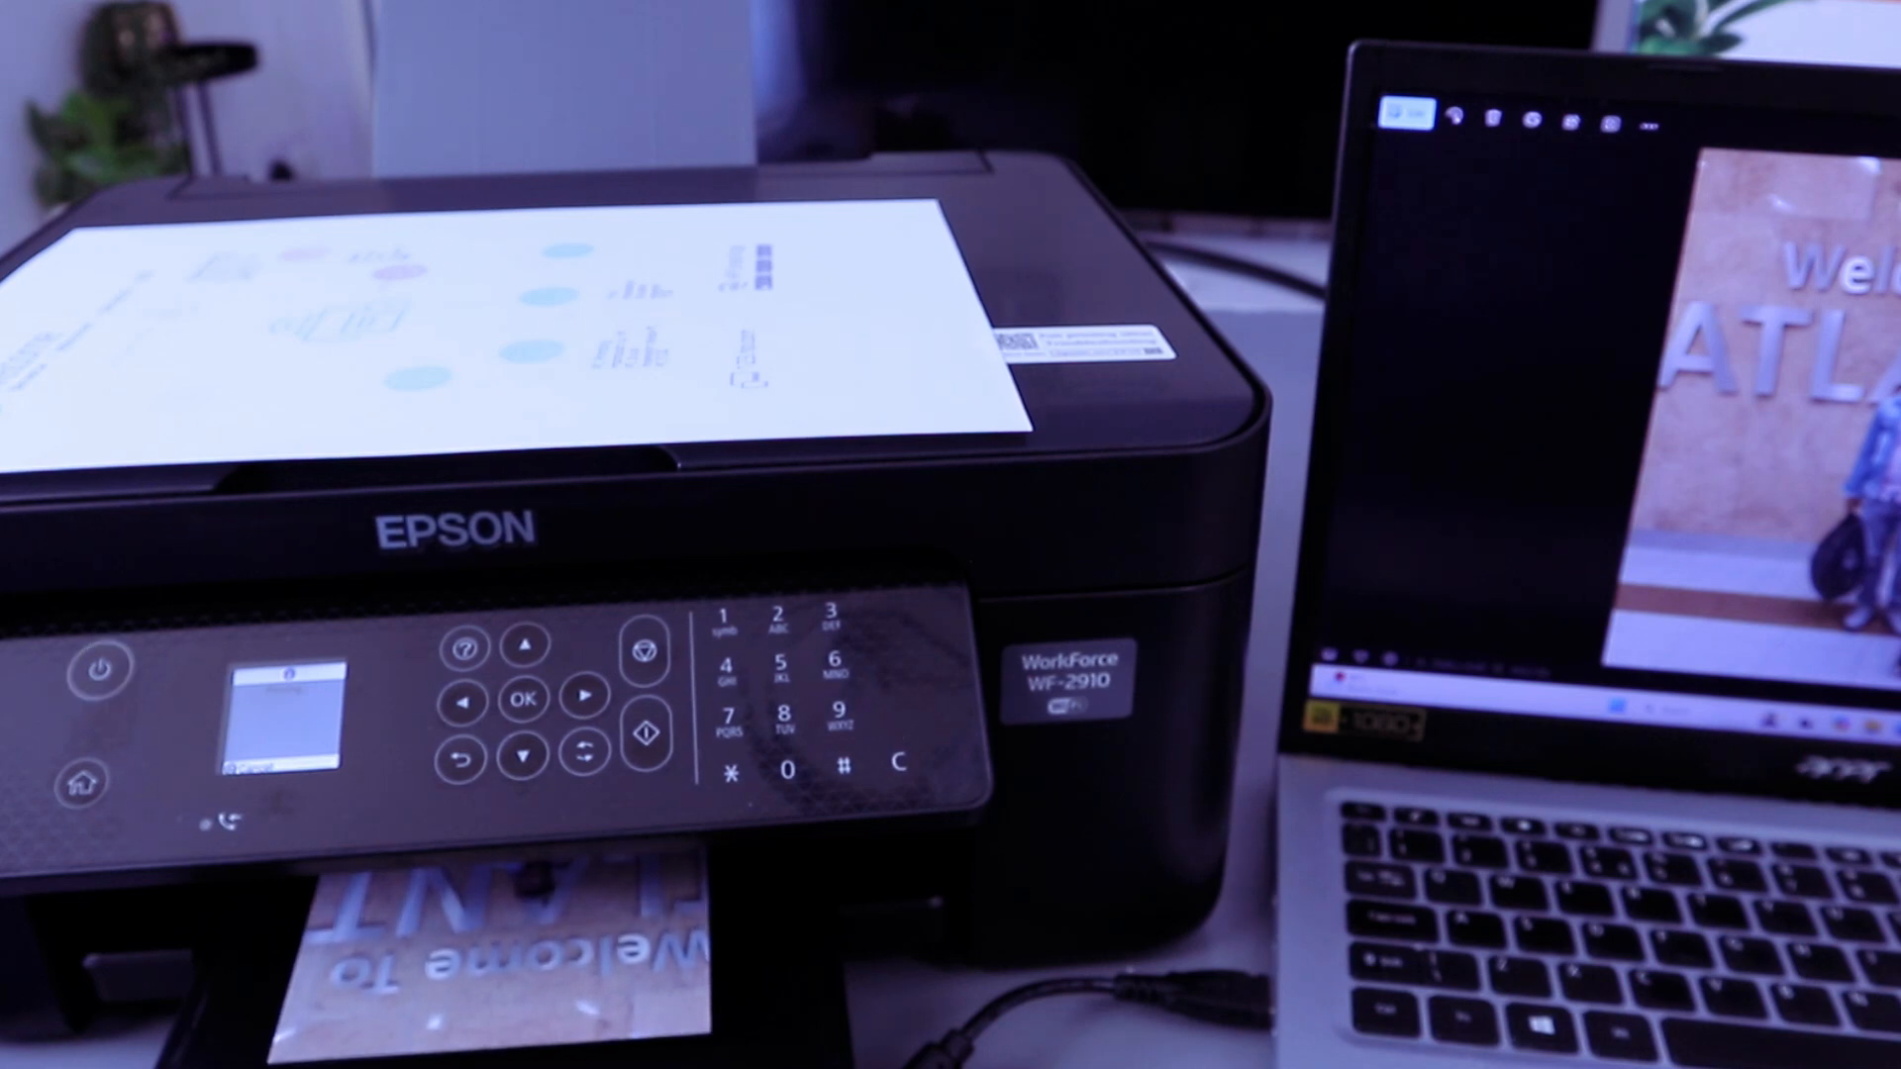
click(98, 666)
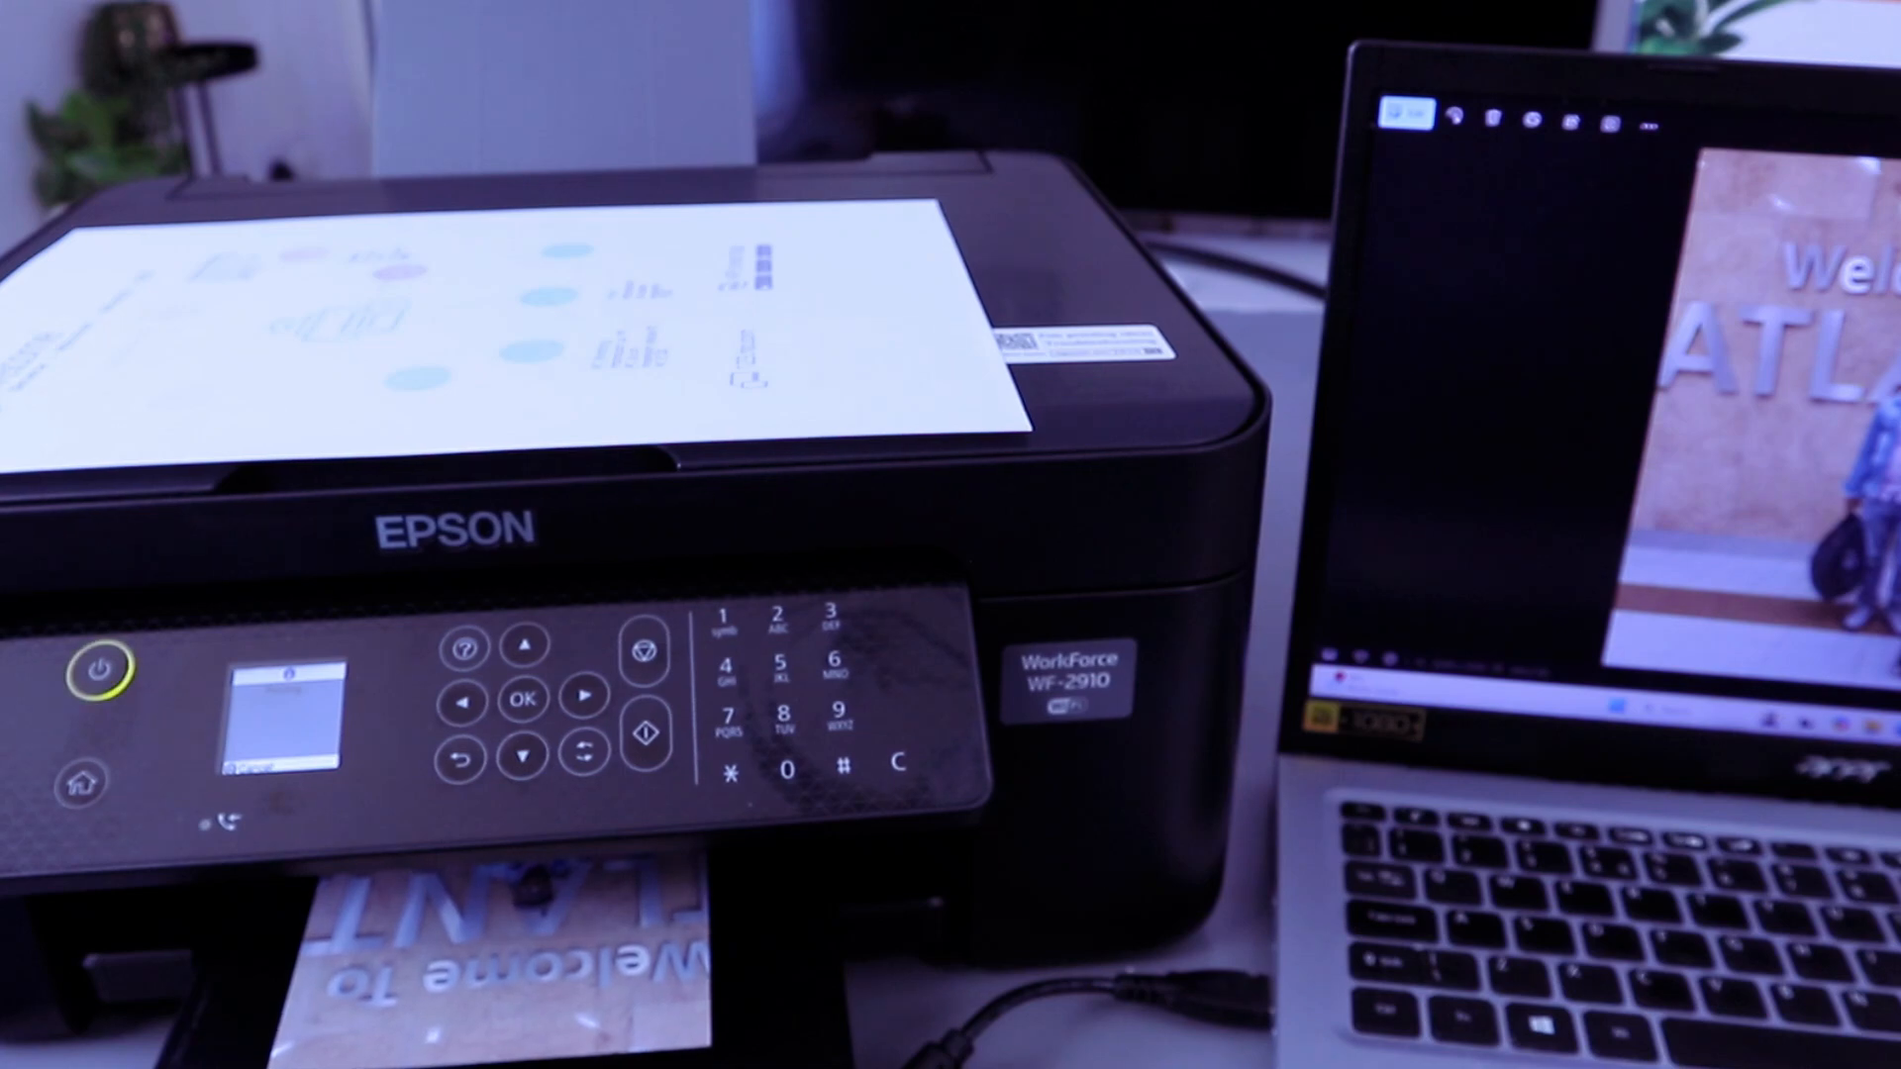